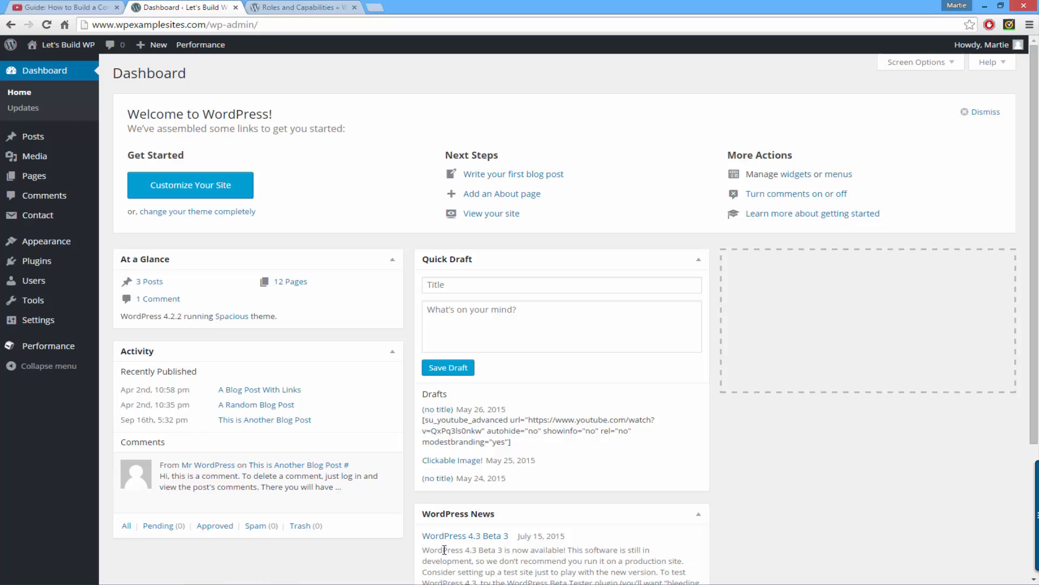
pyautogui.moveTo(33, 281)
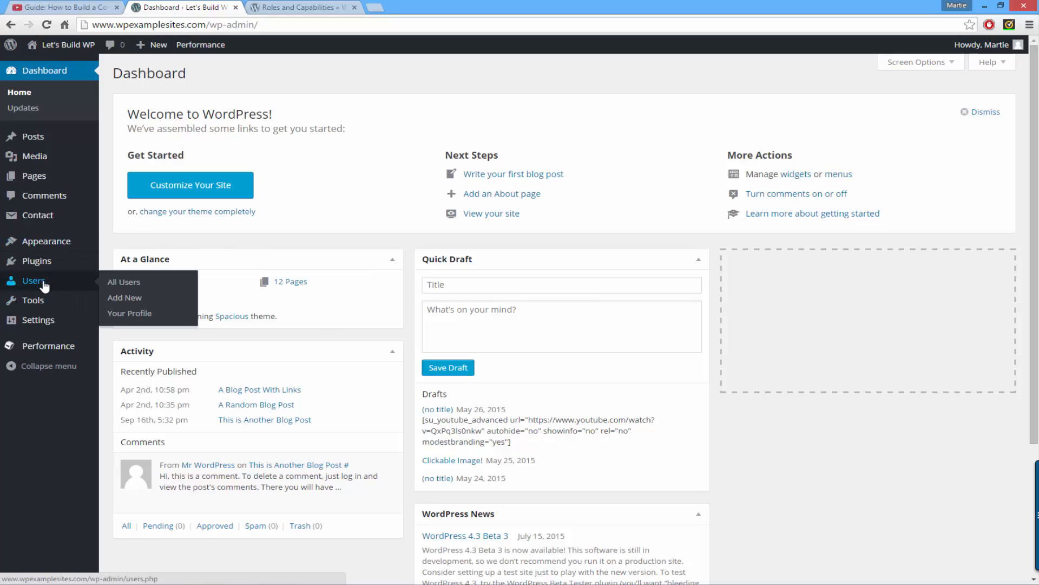
# Reach the blank Add New User form from the Users menu.
pyautogui.click(123, 281)
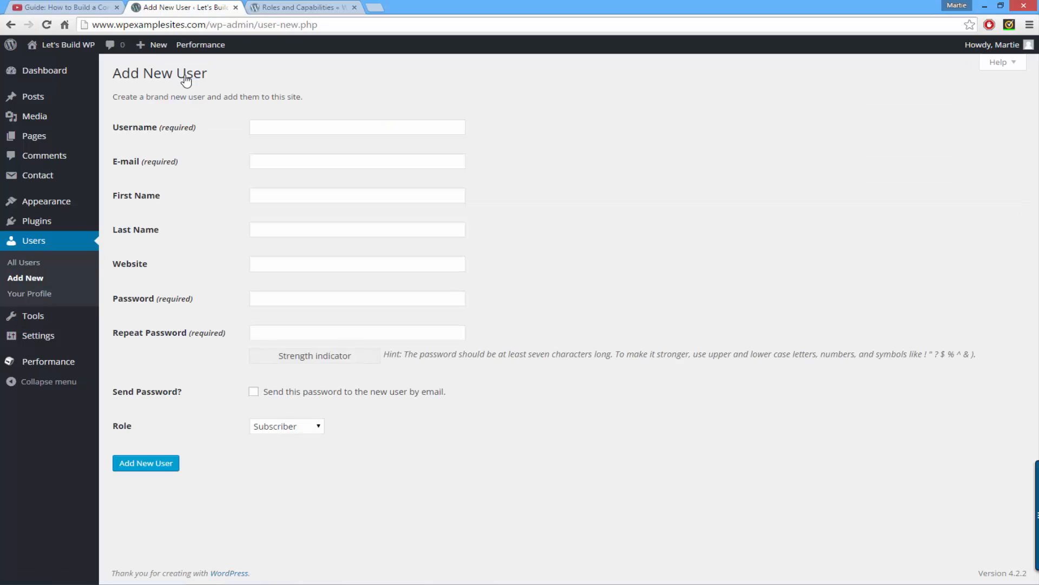
# Enter username NewUser, an e-mail address and the same password twice for the new account.
pyautogui.click(356, 127)
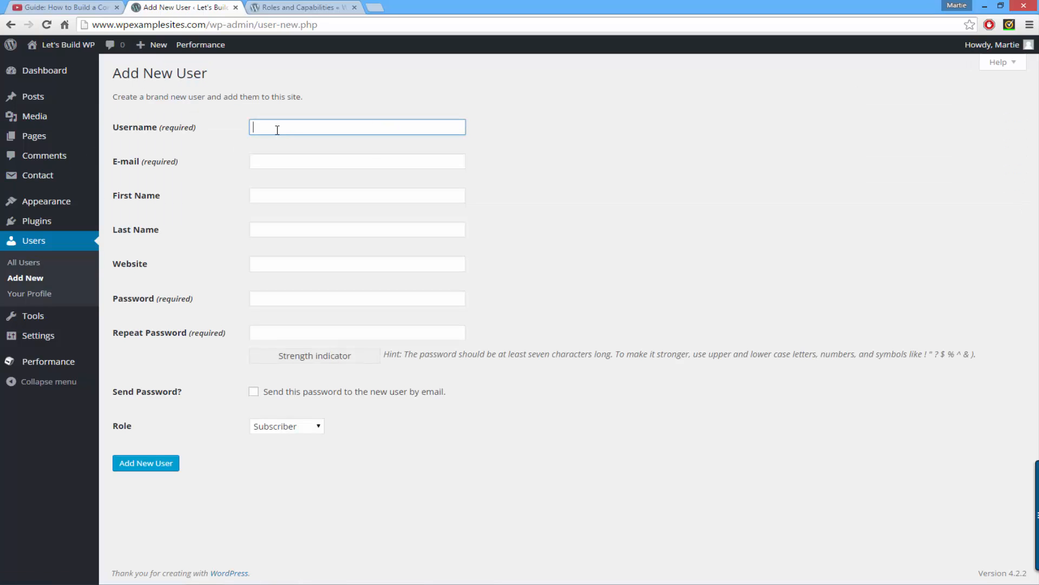
pyautogui.click(356, 162)
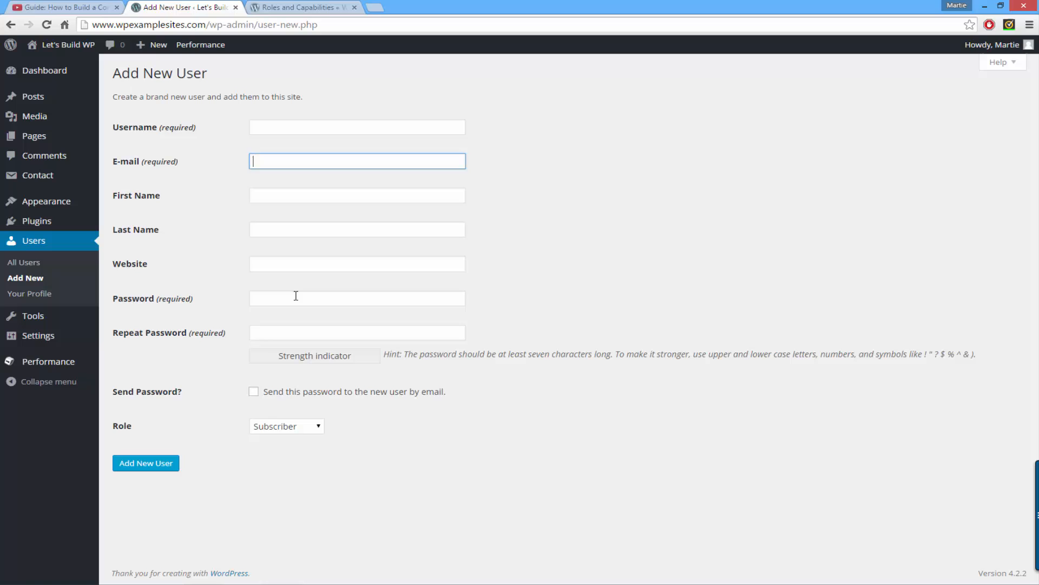
pyautogui.click(357, 333)
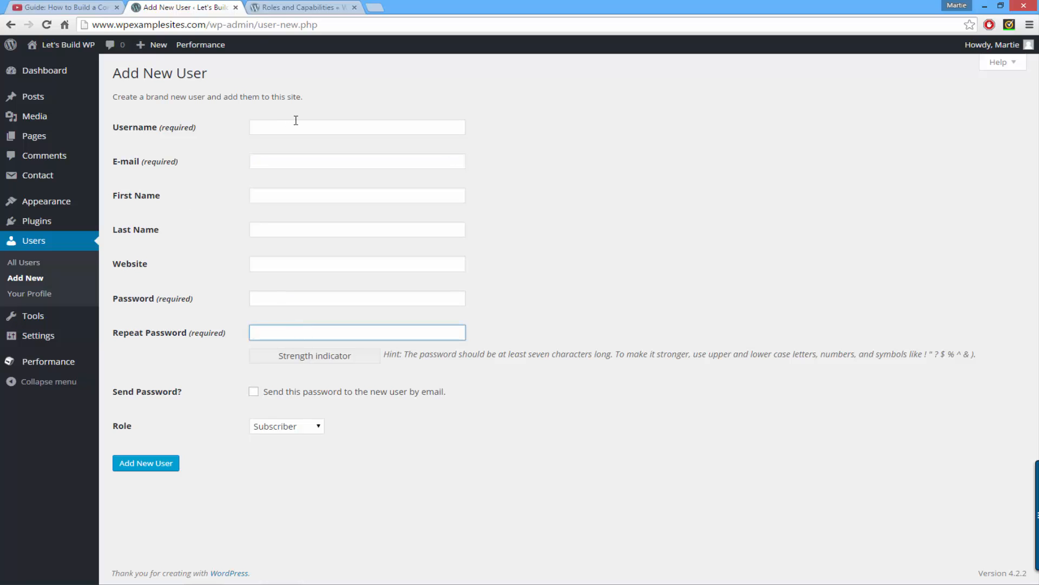
pyautogui.write('N')
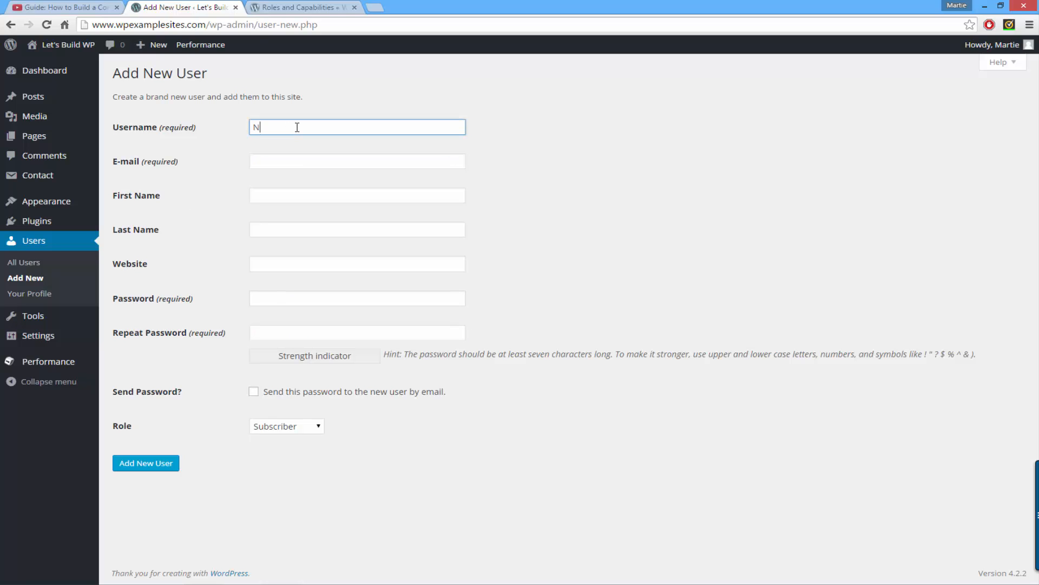
pyautogui.write('ewUser')
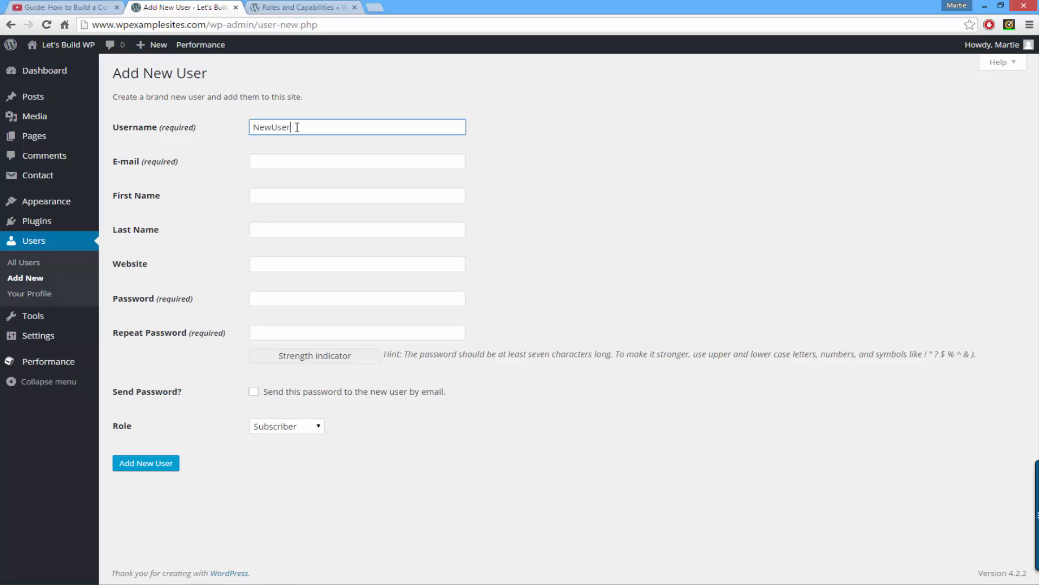
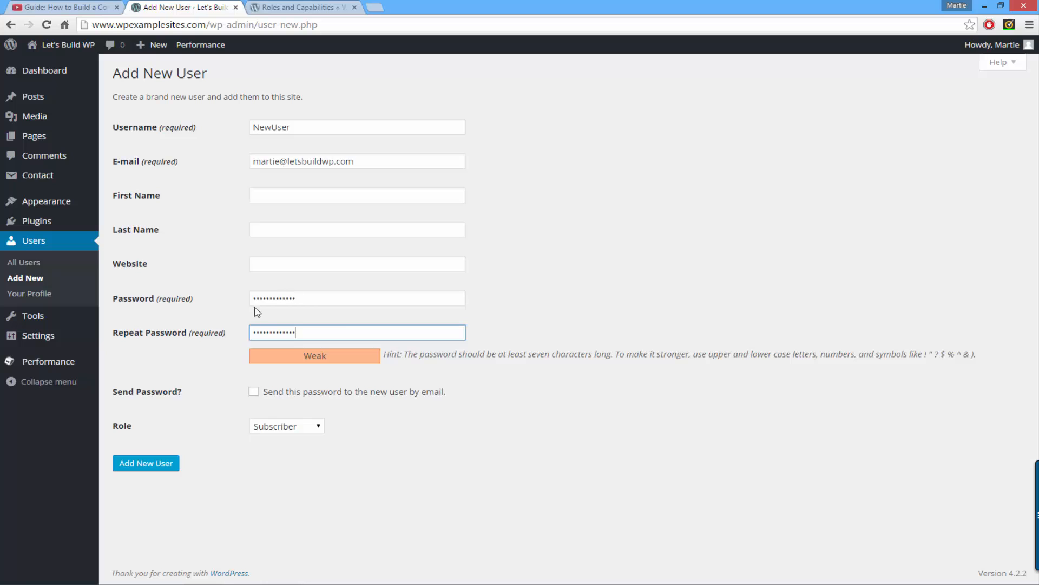
pyautogui.moveTo(166, 407)
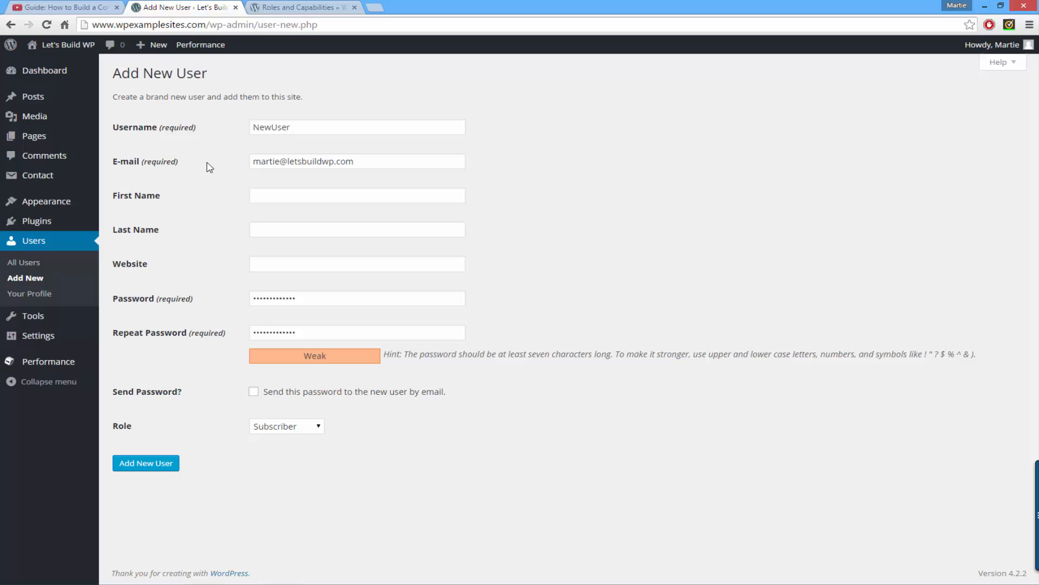
# Have the password e-mailed to the new user and review the role choices for Administrator.
pyautogui.click(254, 391)
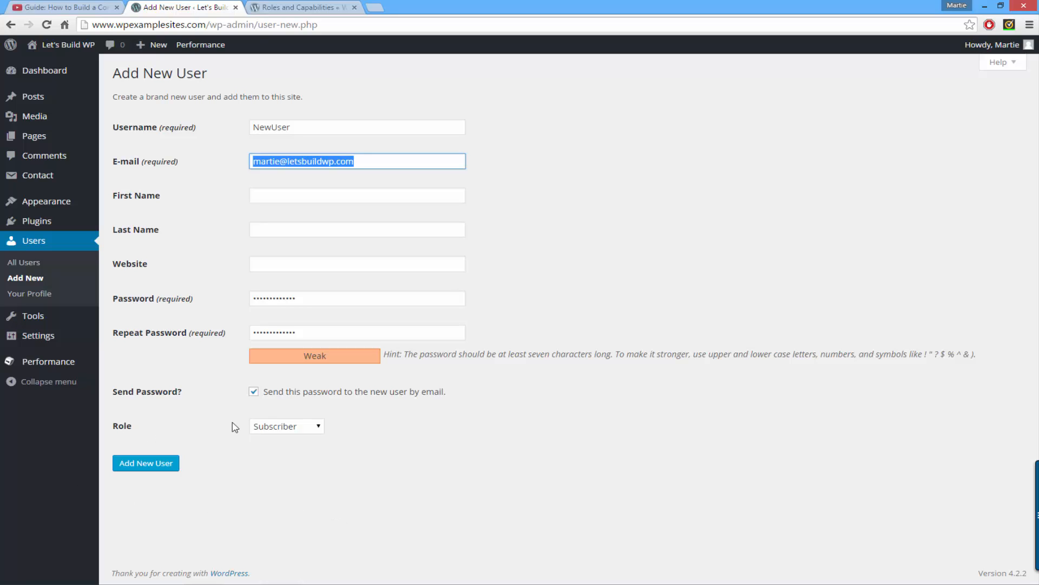
pyautogui.click(286, 426)
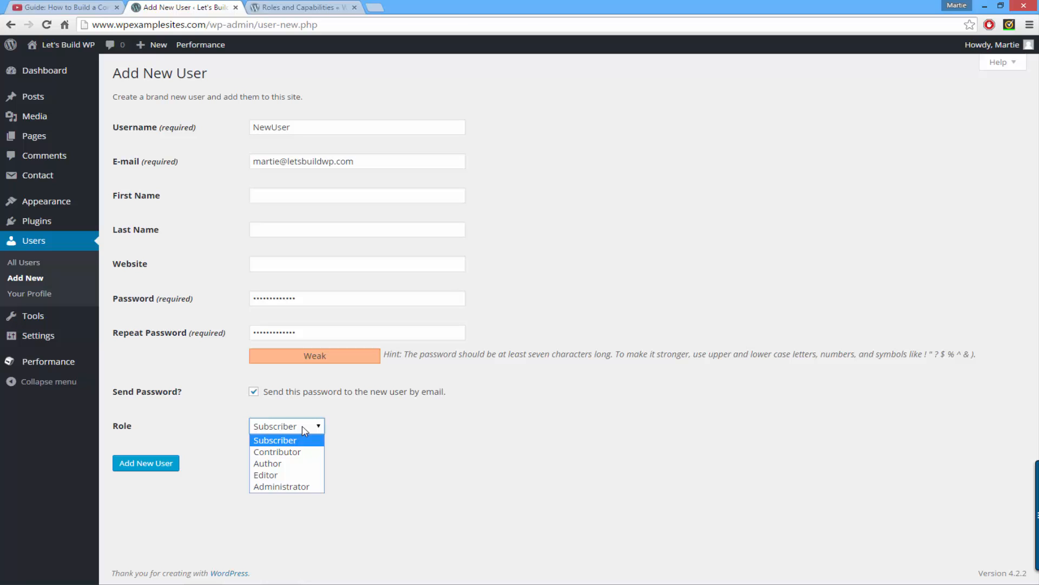
pyautogui.moveTo(278, 452)
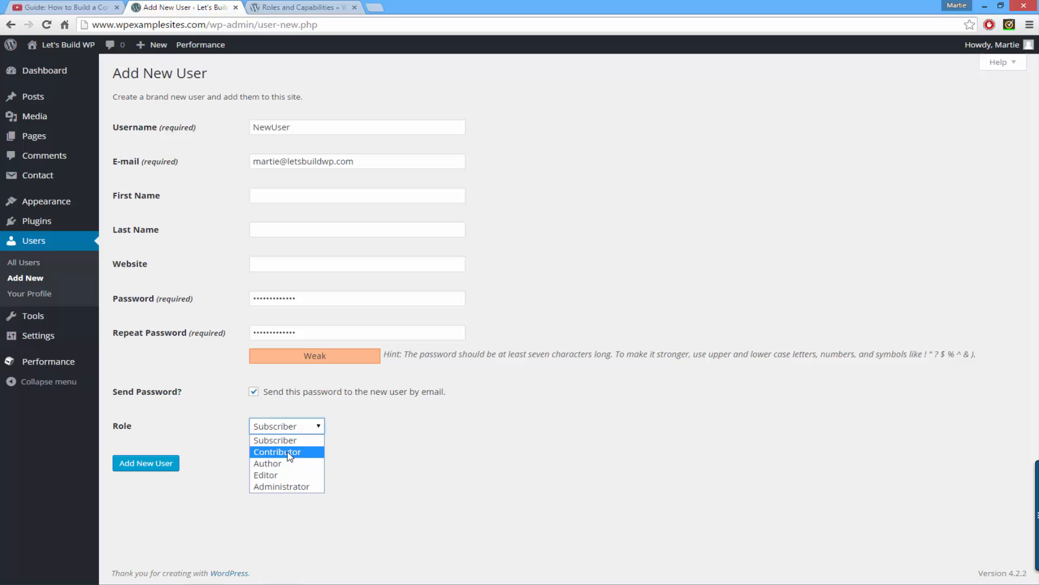
pyautogui.moveTo(267, 474)
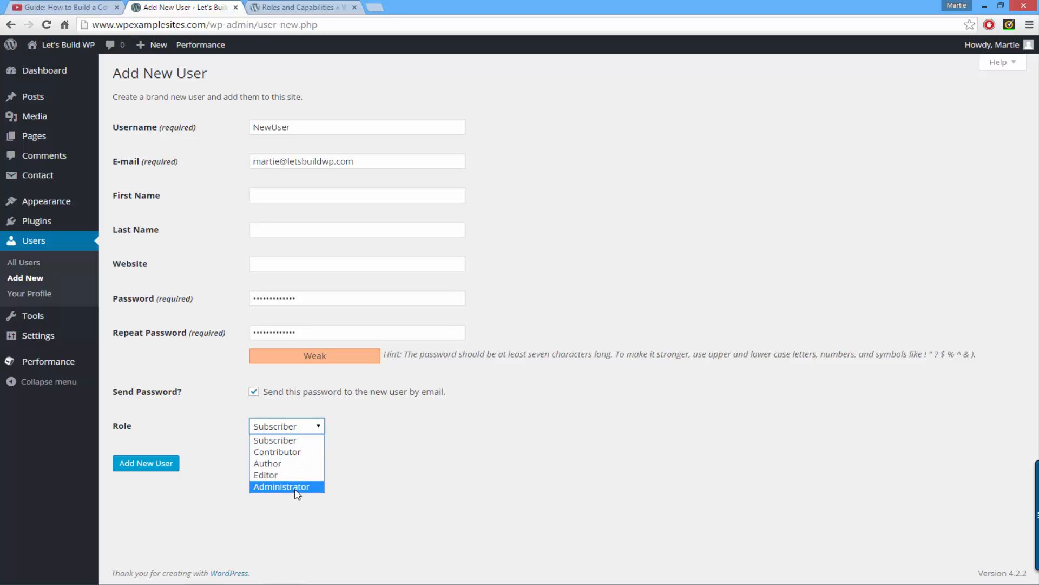
pyautogui.click(201, 45)
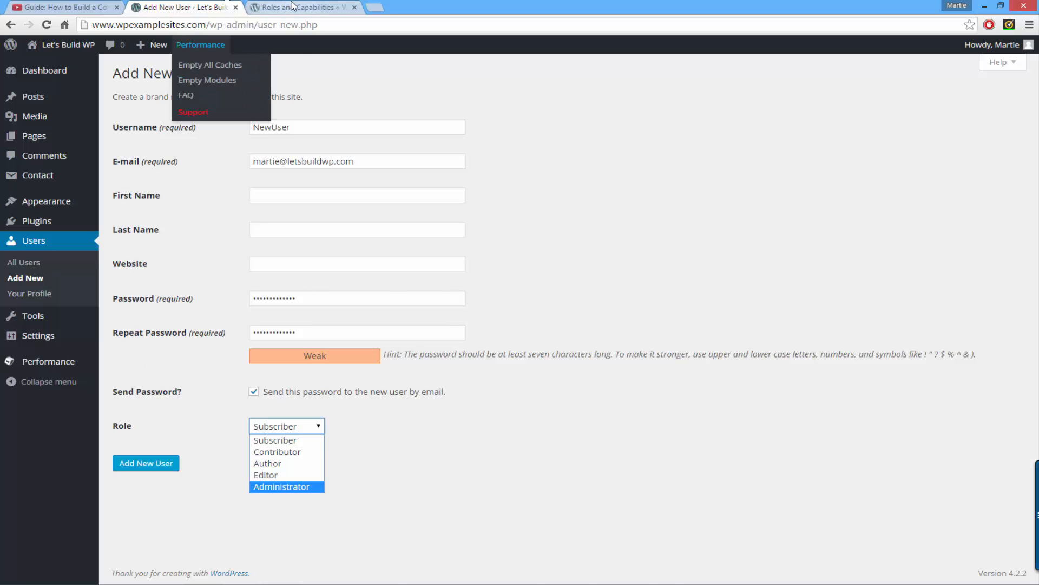
pyautogui.click(302, 8)
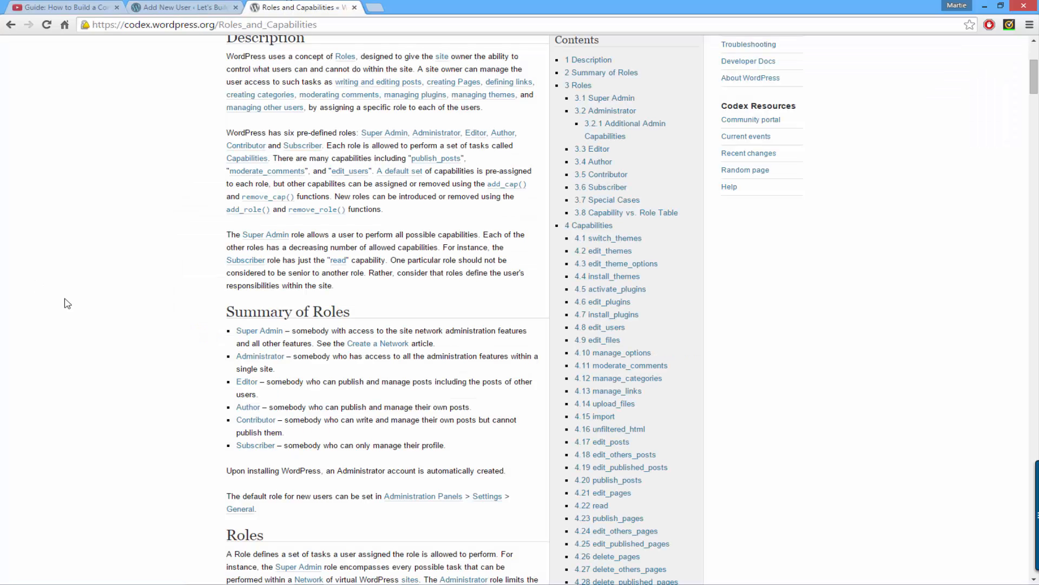
pyautogui.moveTo(163, 324)
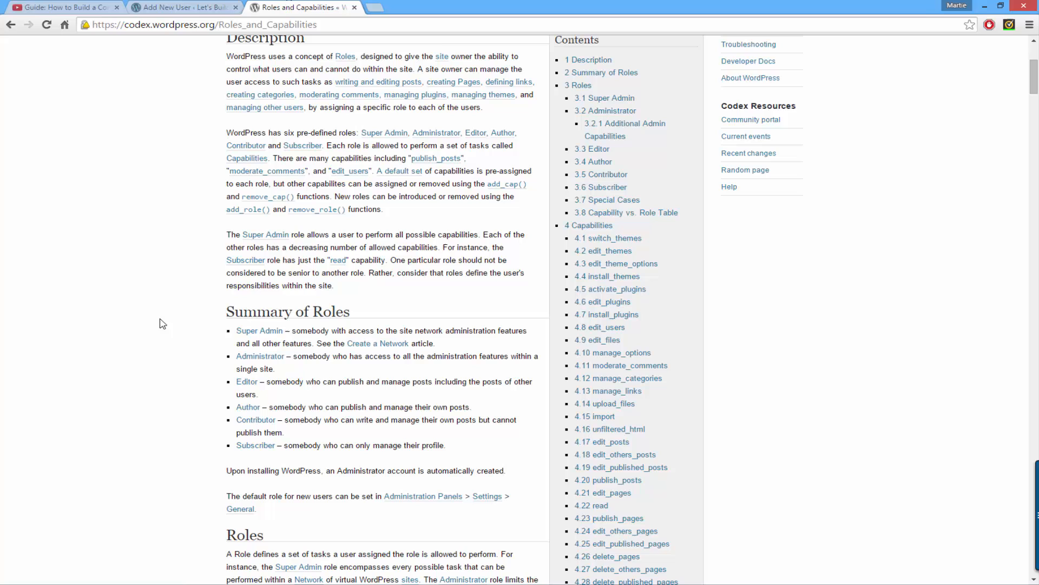
pyautogui.moveTo(211, 358)
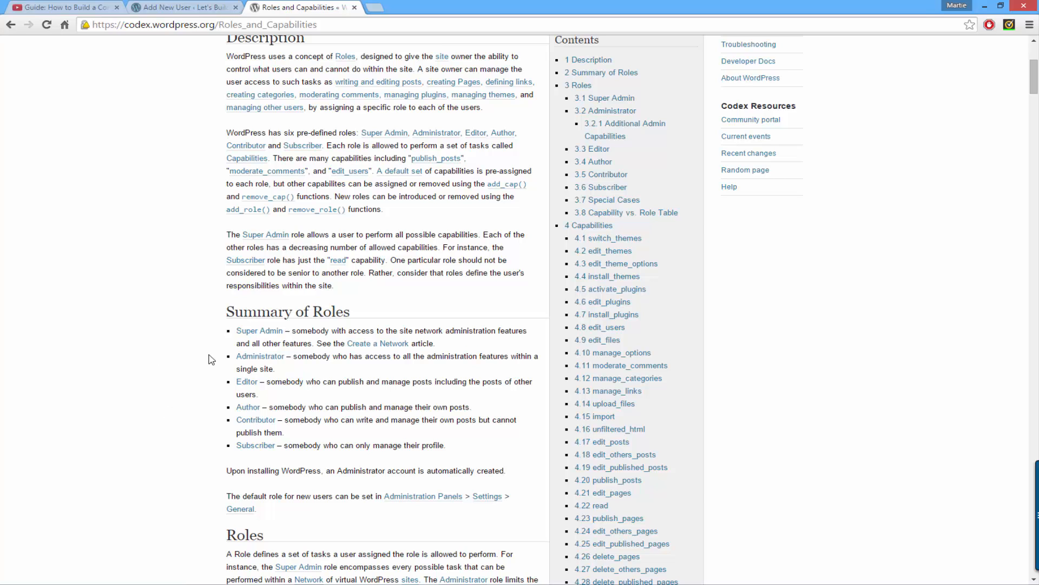
pyautogui.moveTo(412, 365)
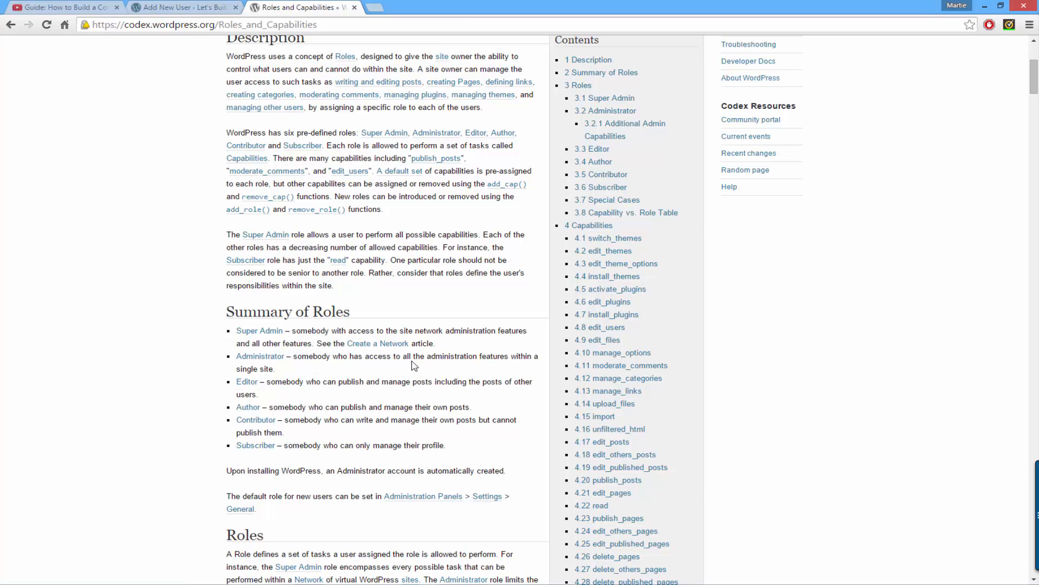
pyautogui.moveTo(267, 383)
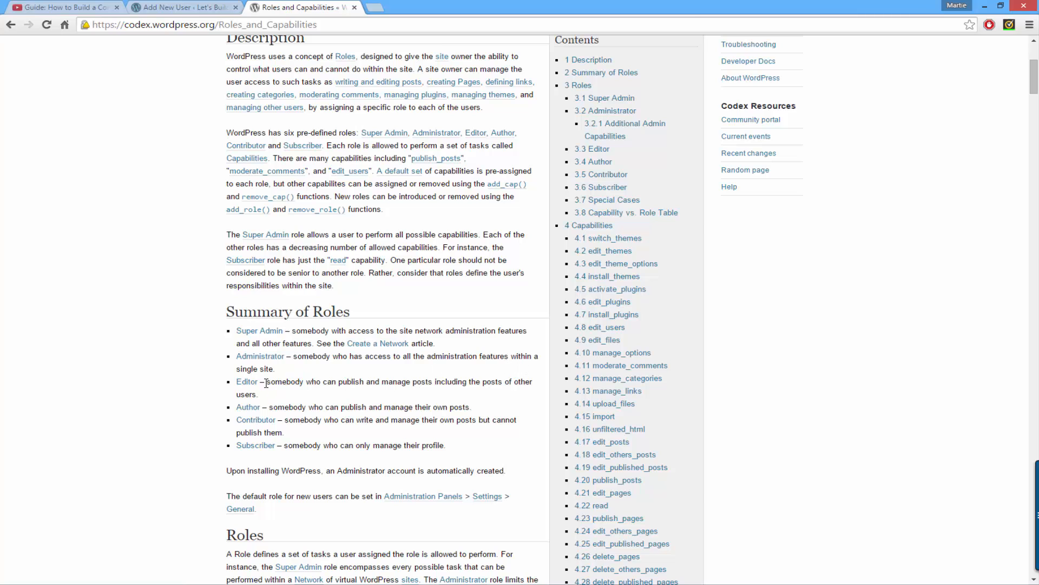
pyautogui.moveTo(170, 352)
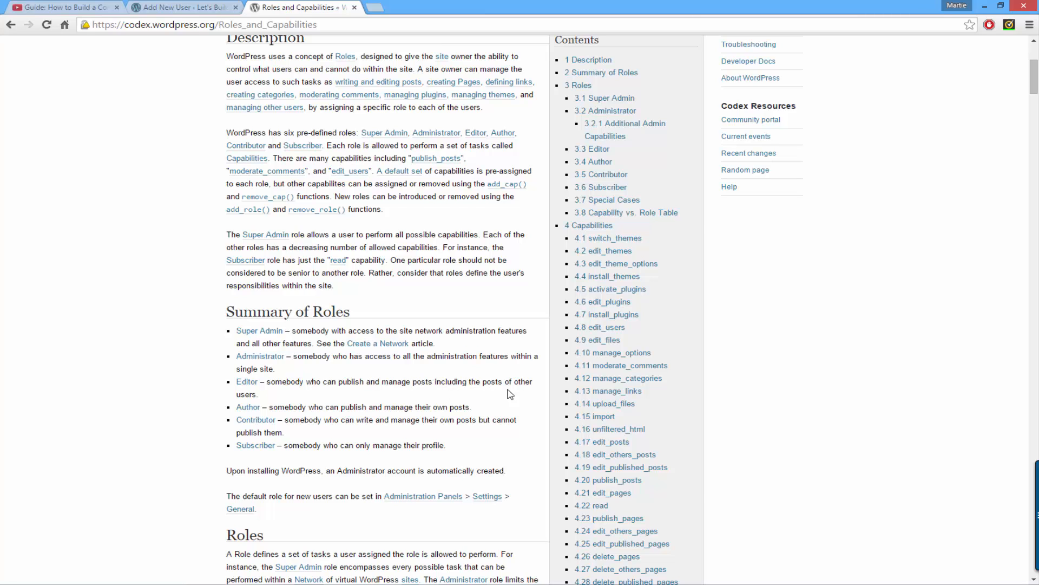
pyautogui.moveTo(206, 420)
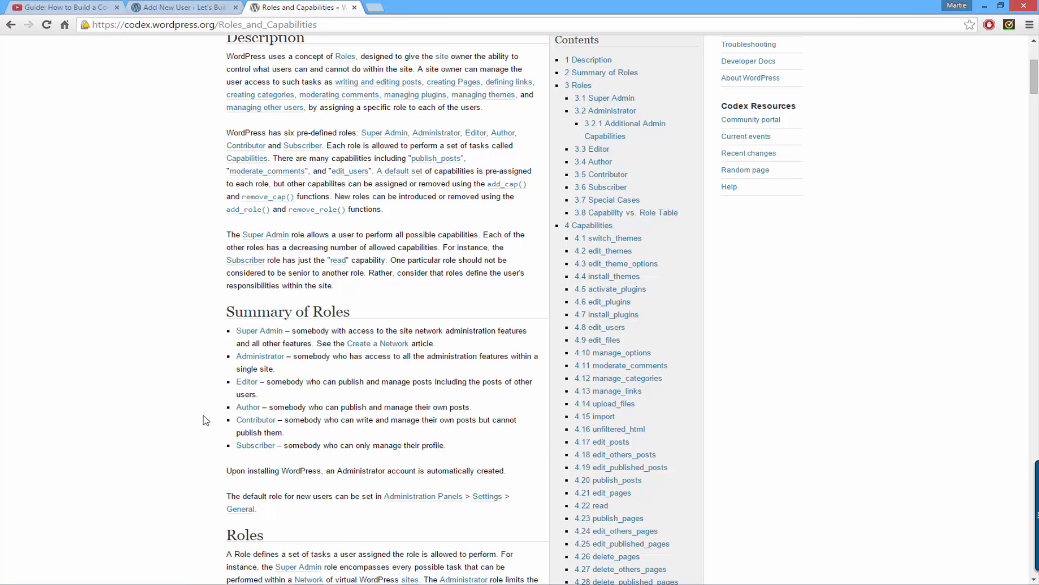
pyautogui.moveTo(350, 416)
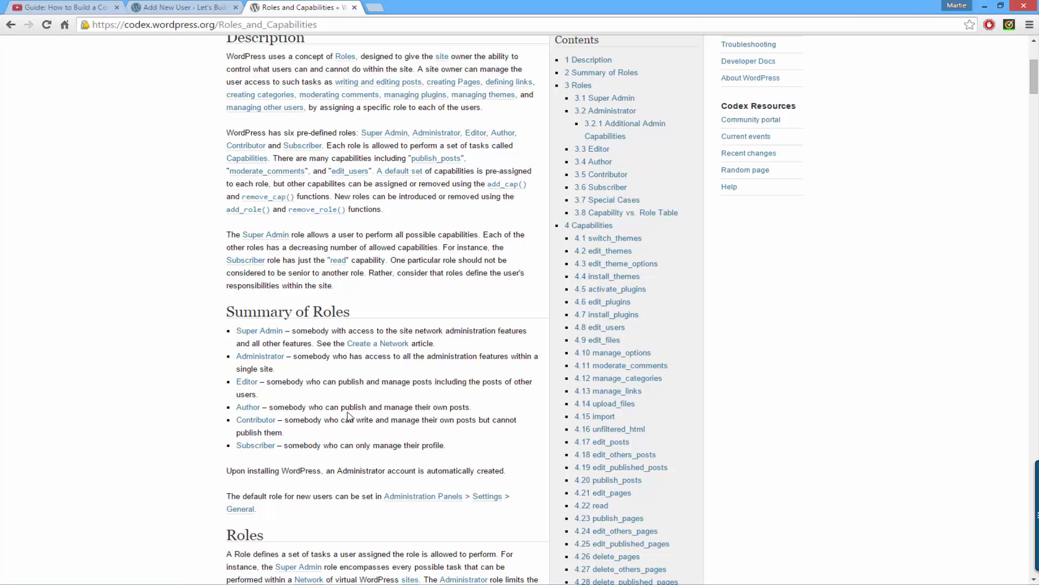
pyautogui.moveTo(463, 412)
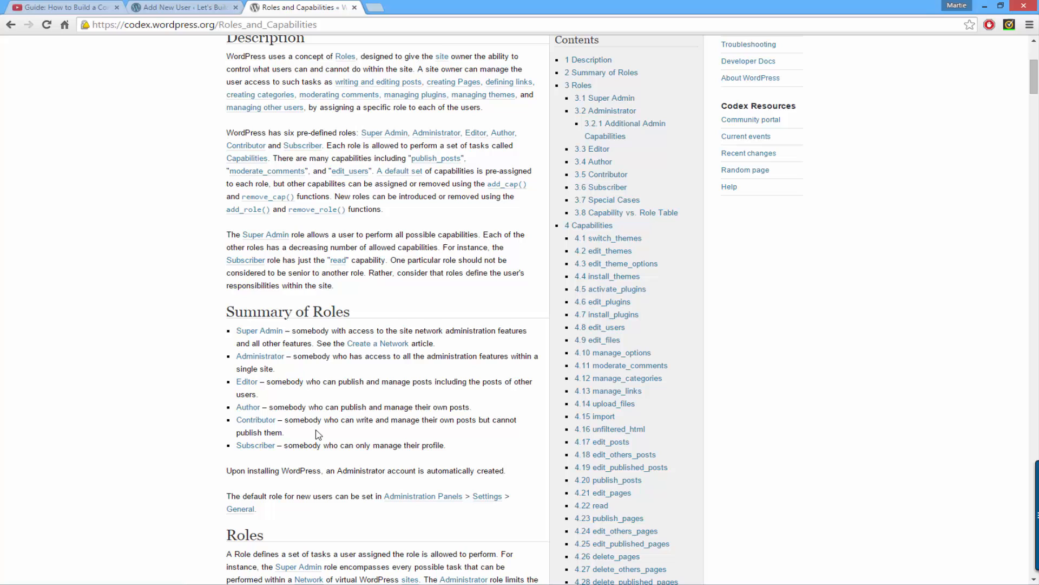
pyautogui.moveTo(468, 435)
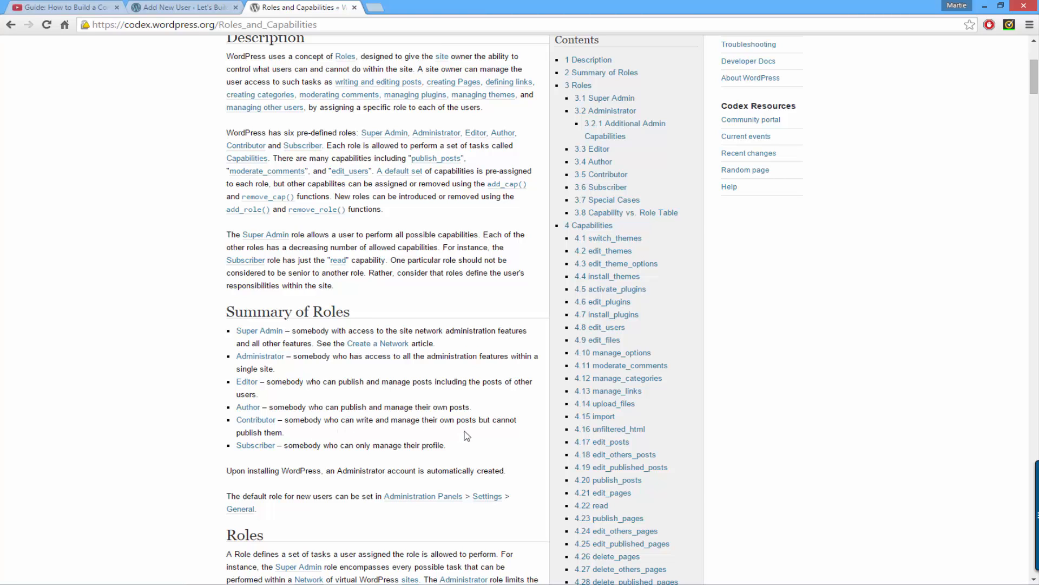
pyautogui.moveTo(110, 416)
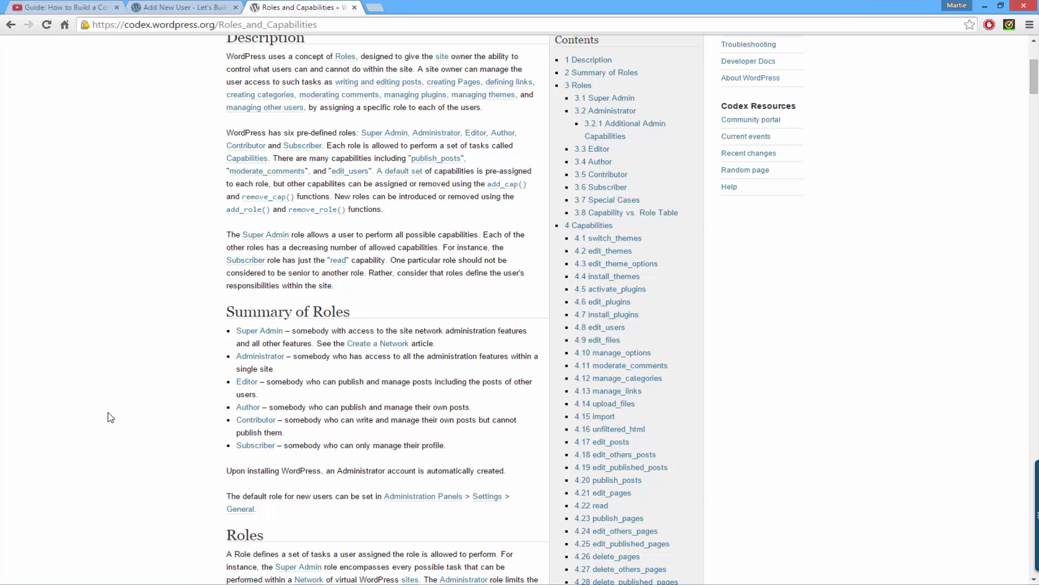
pyautogui.moveTo(325, 456)
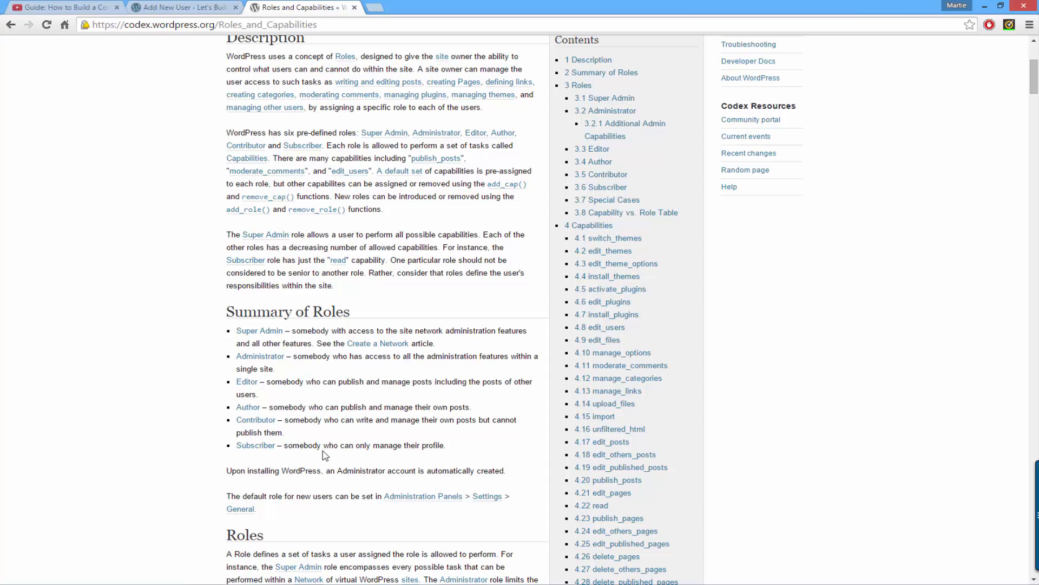
pyautogui.moveTo(191, 72)
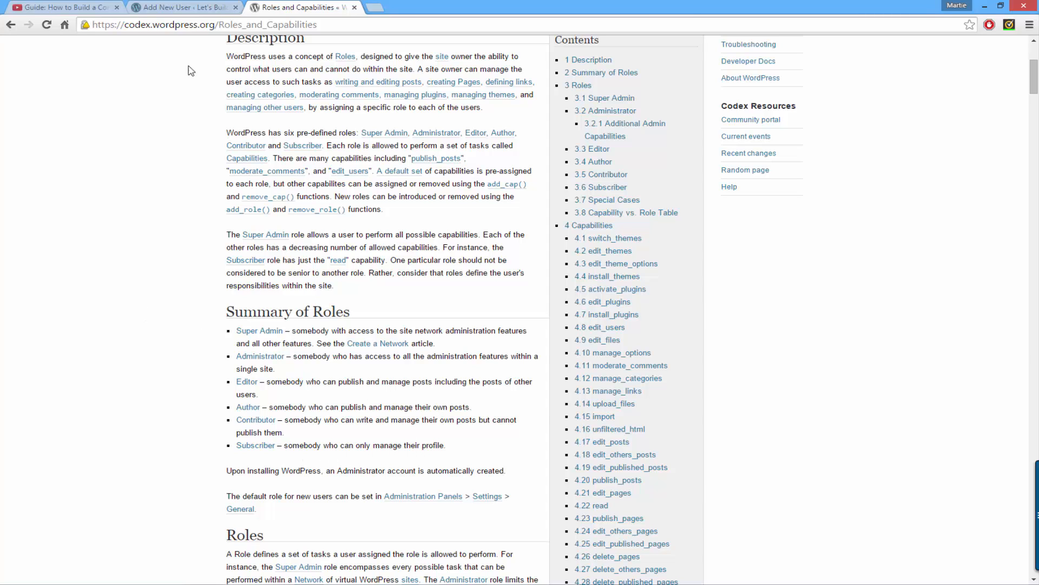
pyautogui.click(184, 8)
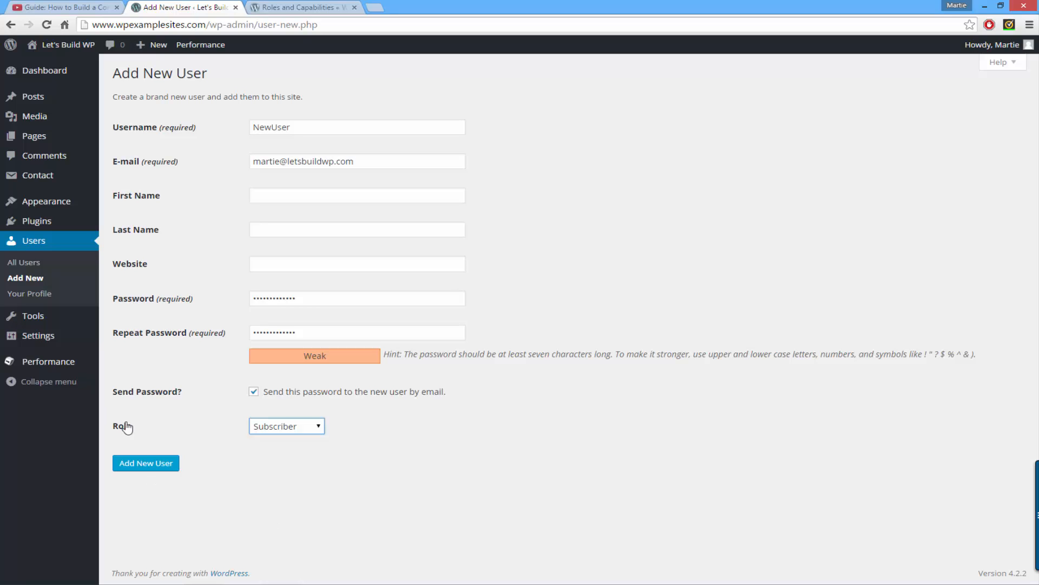
# Assign the Administrator role and create NewUser so it appears in the users list.
pyautogui.click(286, 426)
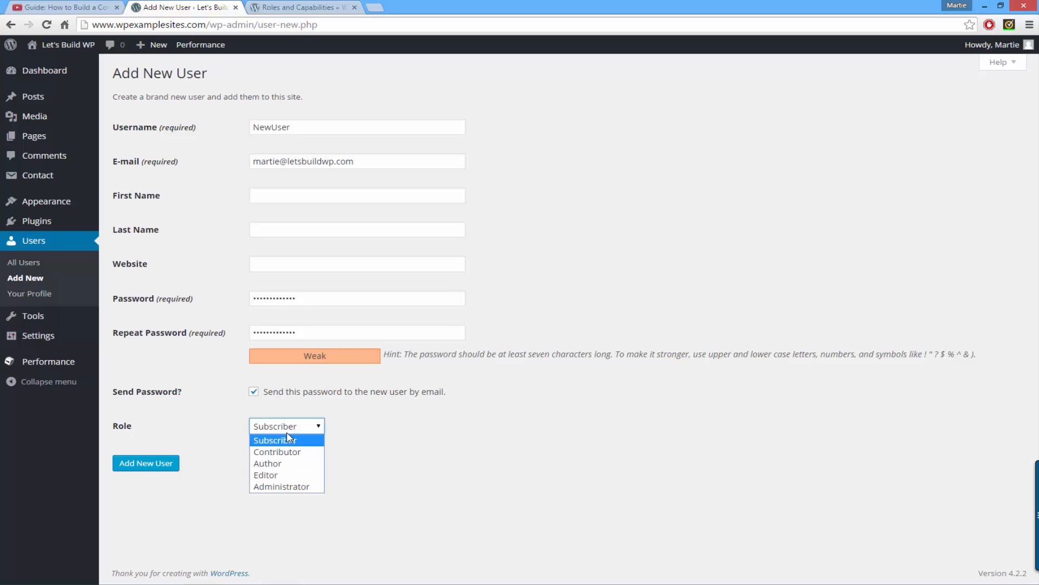
pyautogui.click(281, 486)
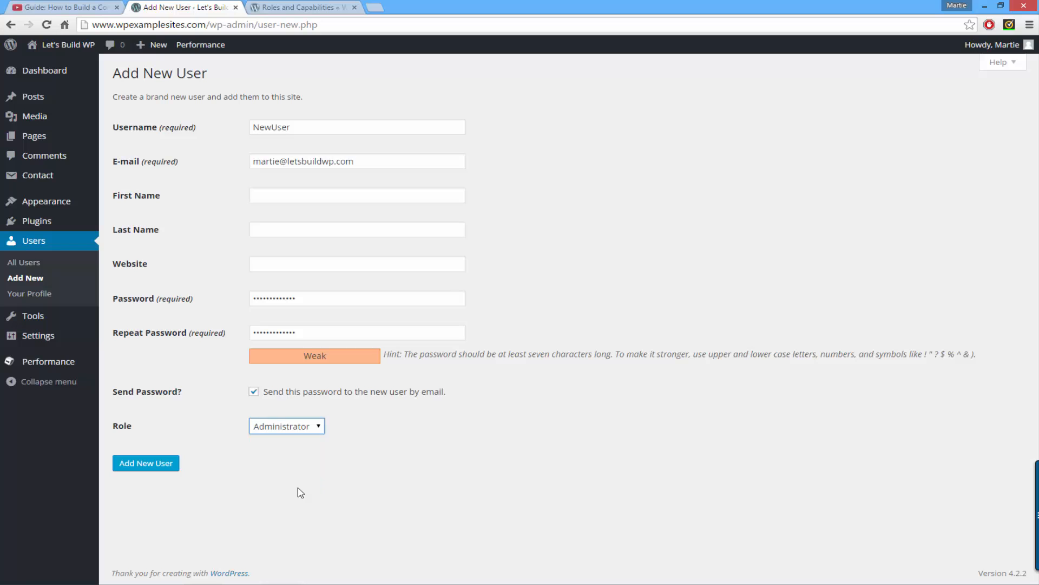
pyautogui.click(145, 462)
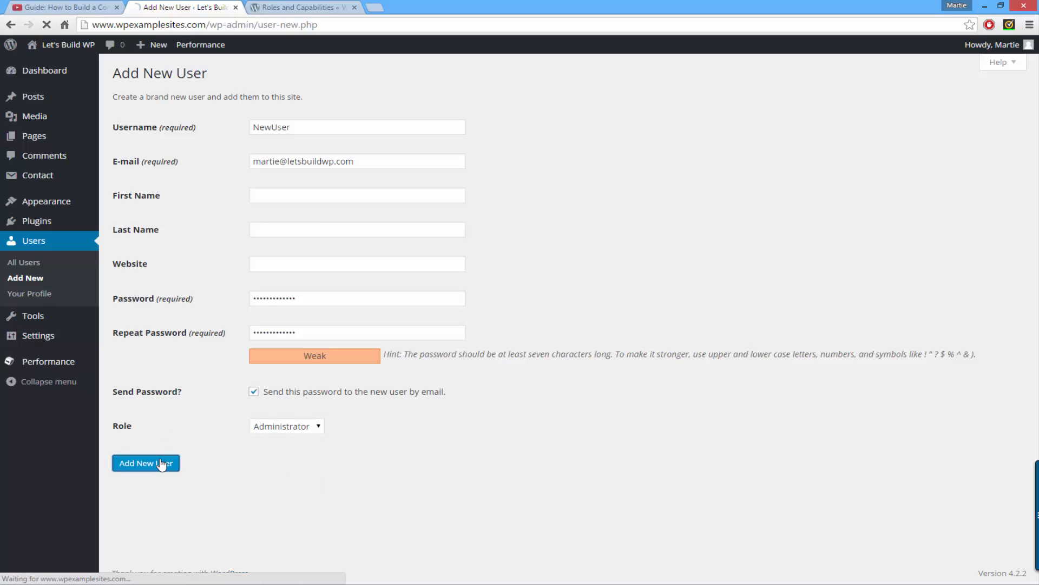
pyautogui.click(145, 462)
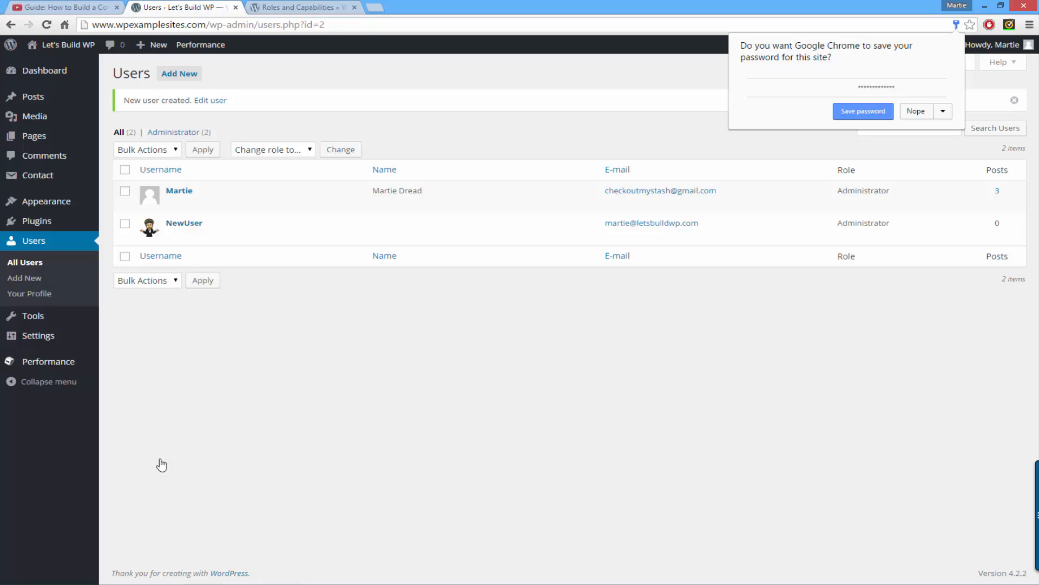
pyautogui.moveTo(161, 465)
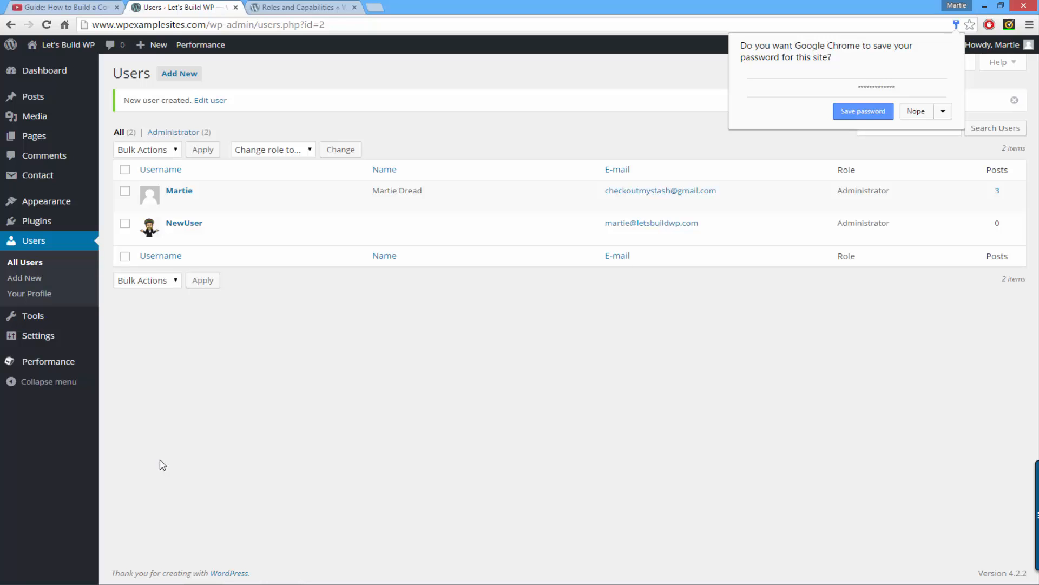